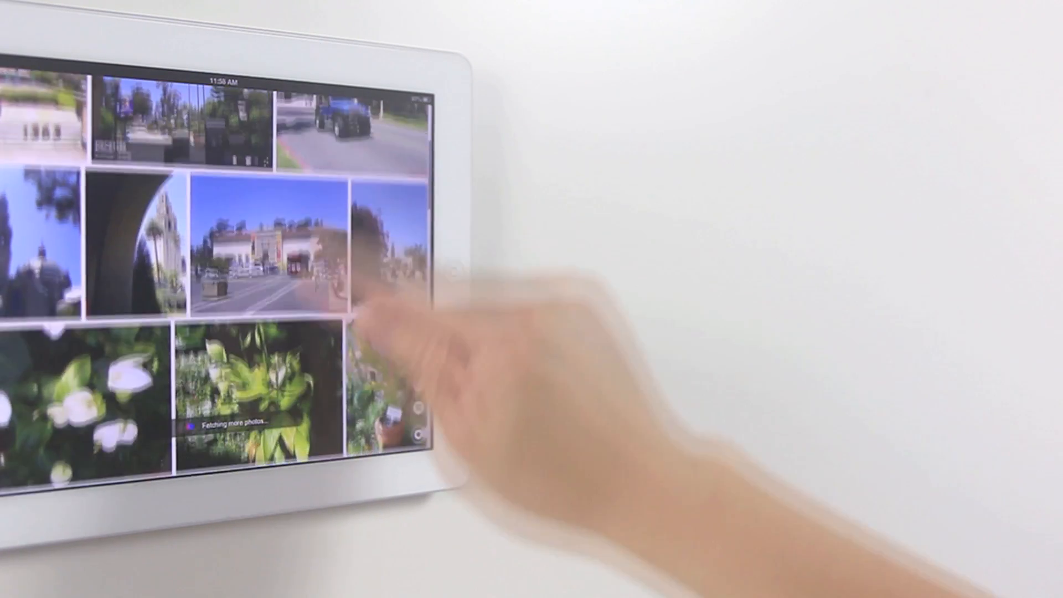
scroll(down, 3)
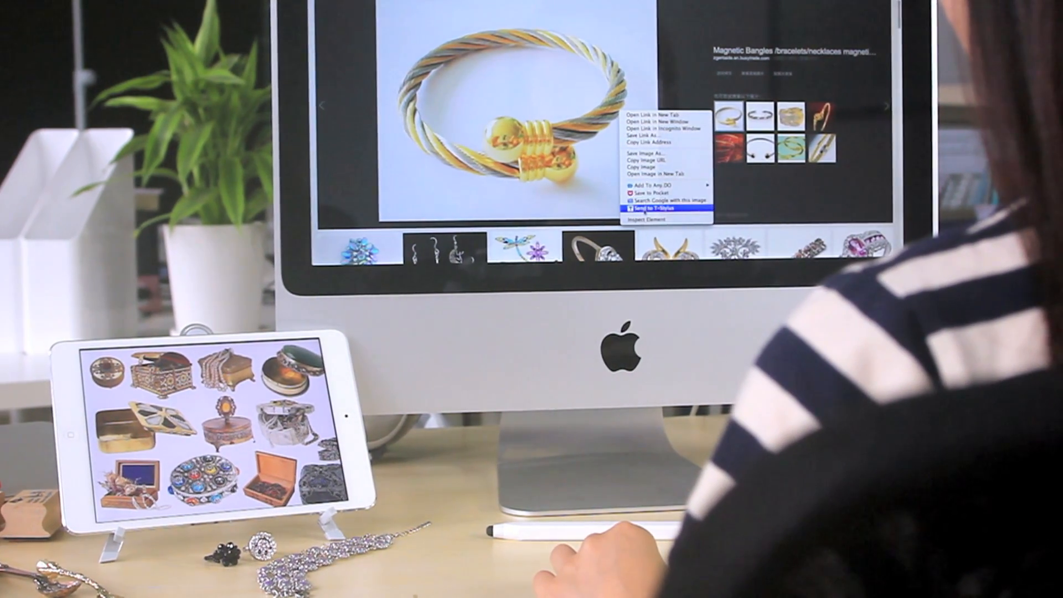
click(651, 209)
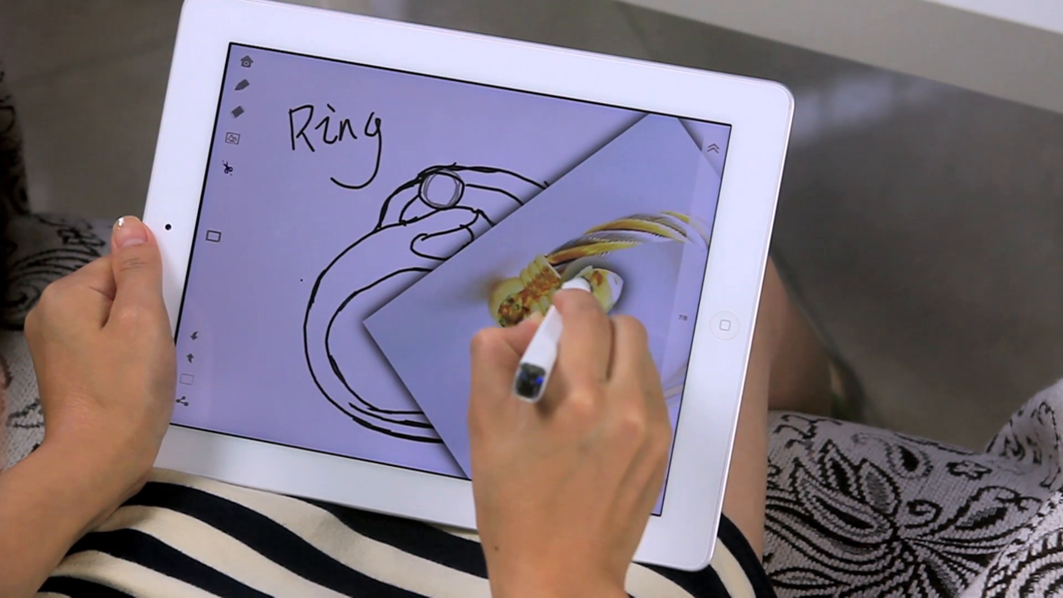
drag(530, 298, 441, 190)
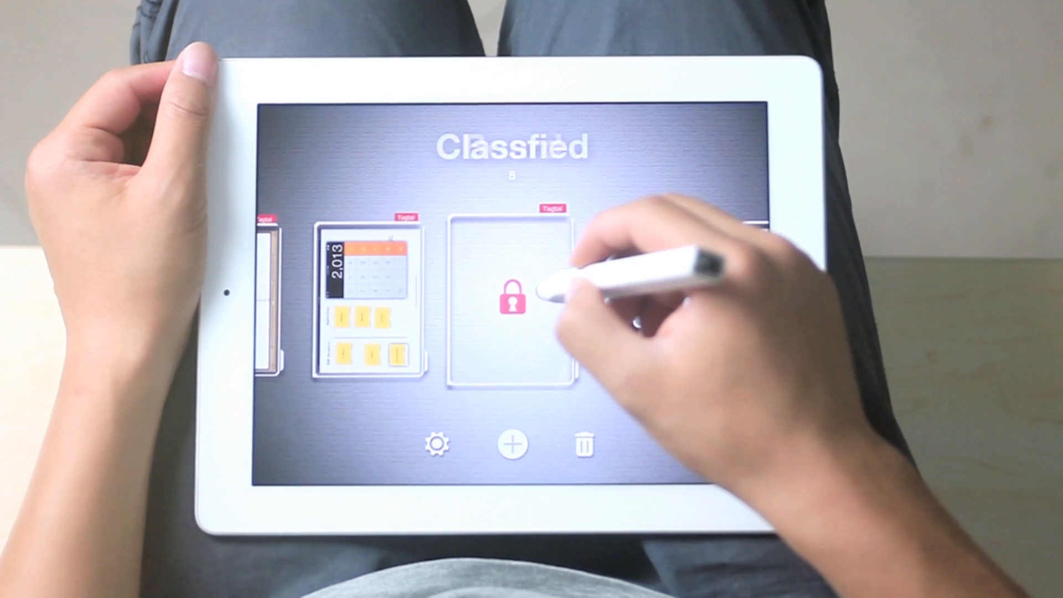
click(513, 298)
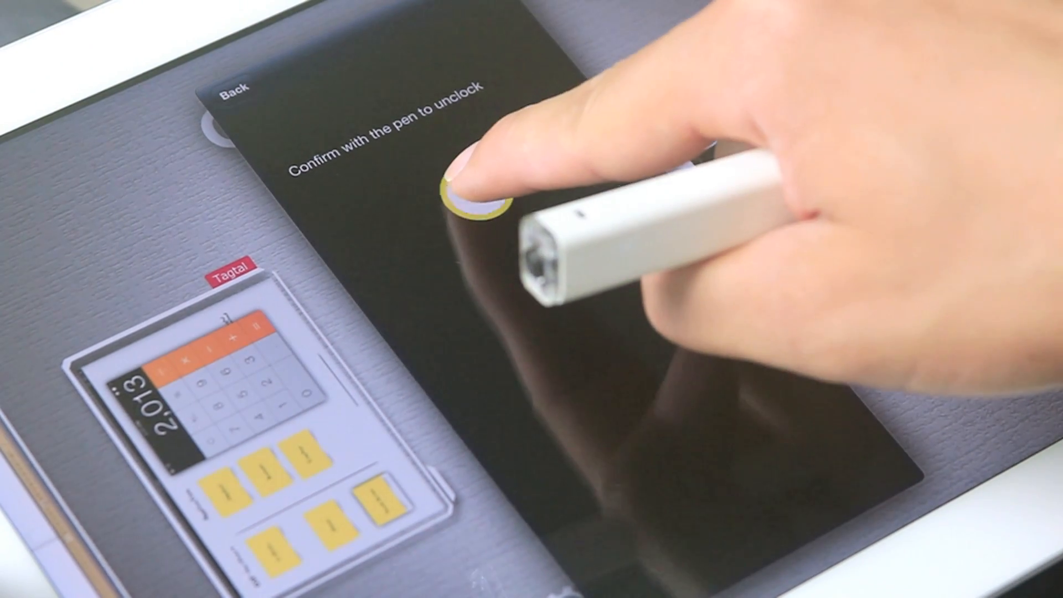
click(475, 190)
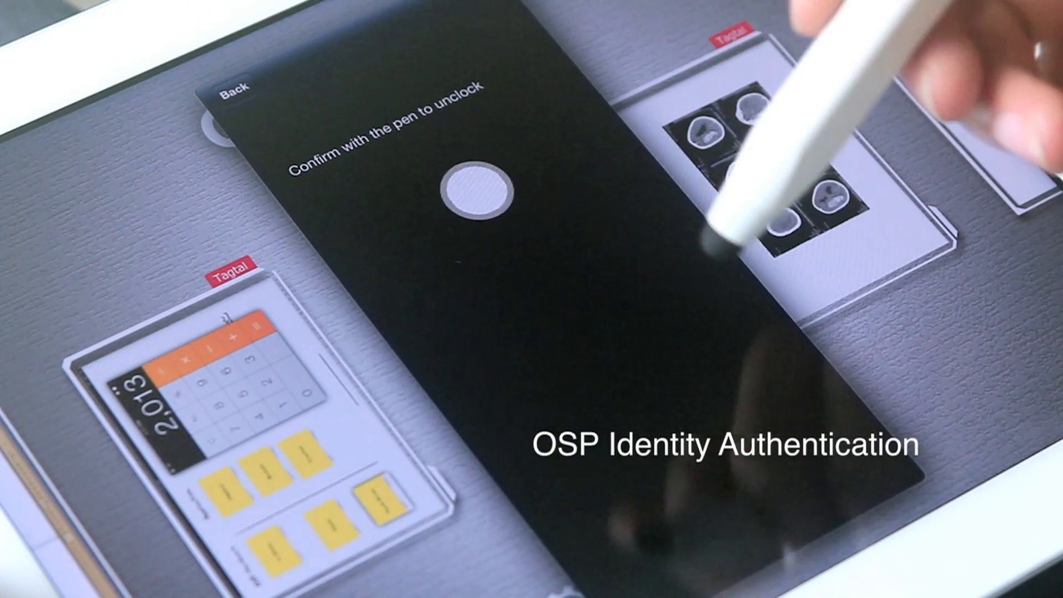
click(473, 185)
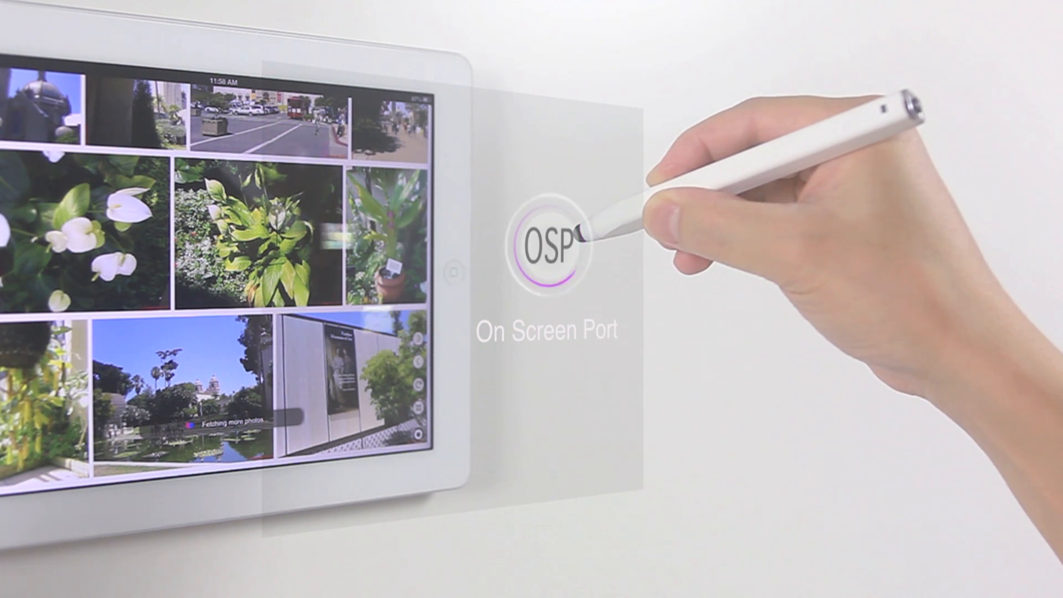
click(550, 244)
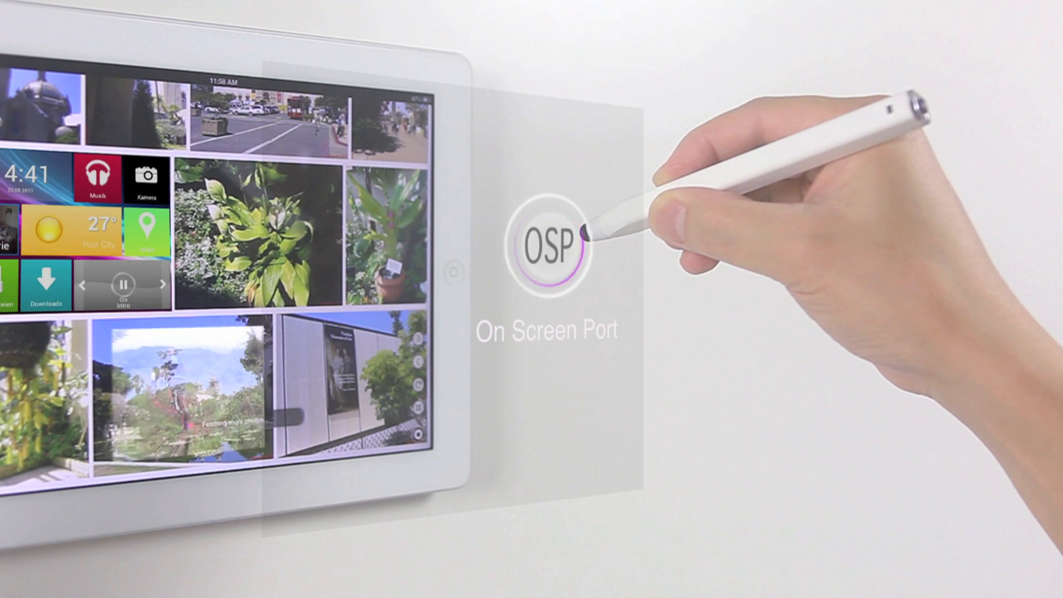